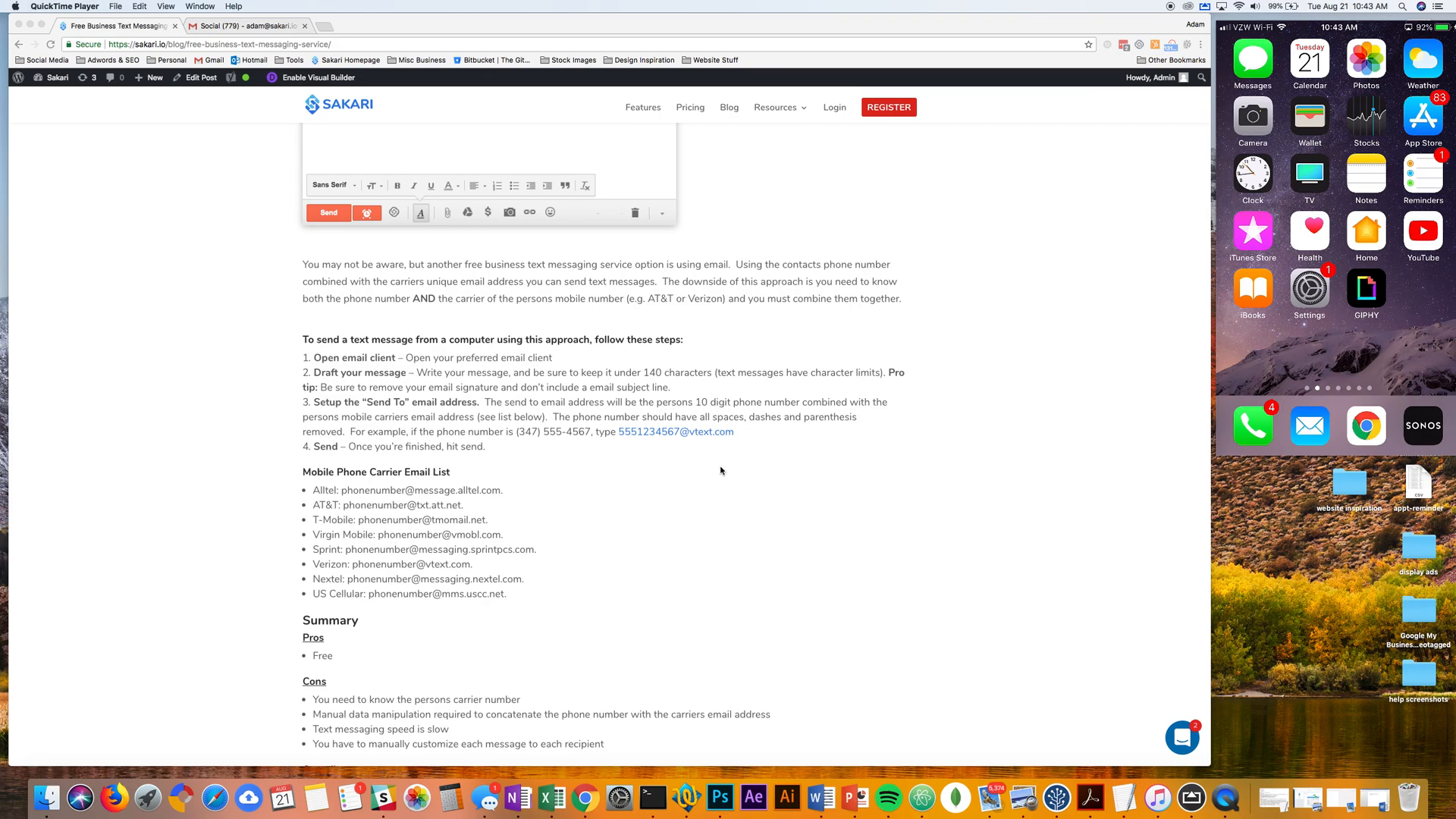
mouse_move(538, 515)
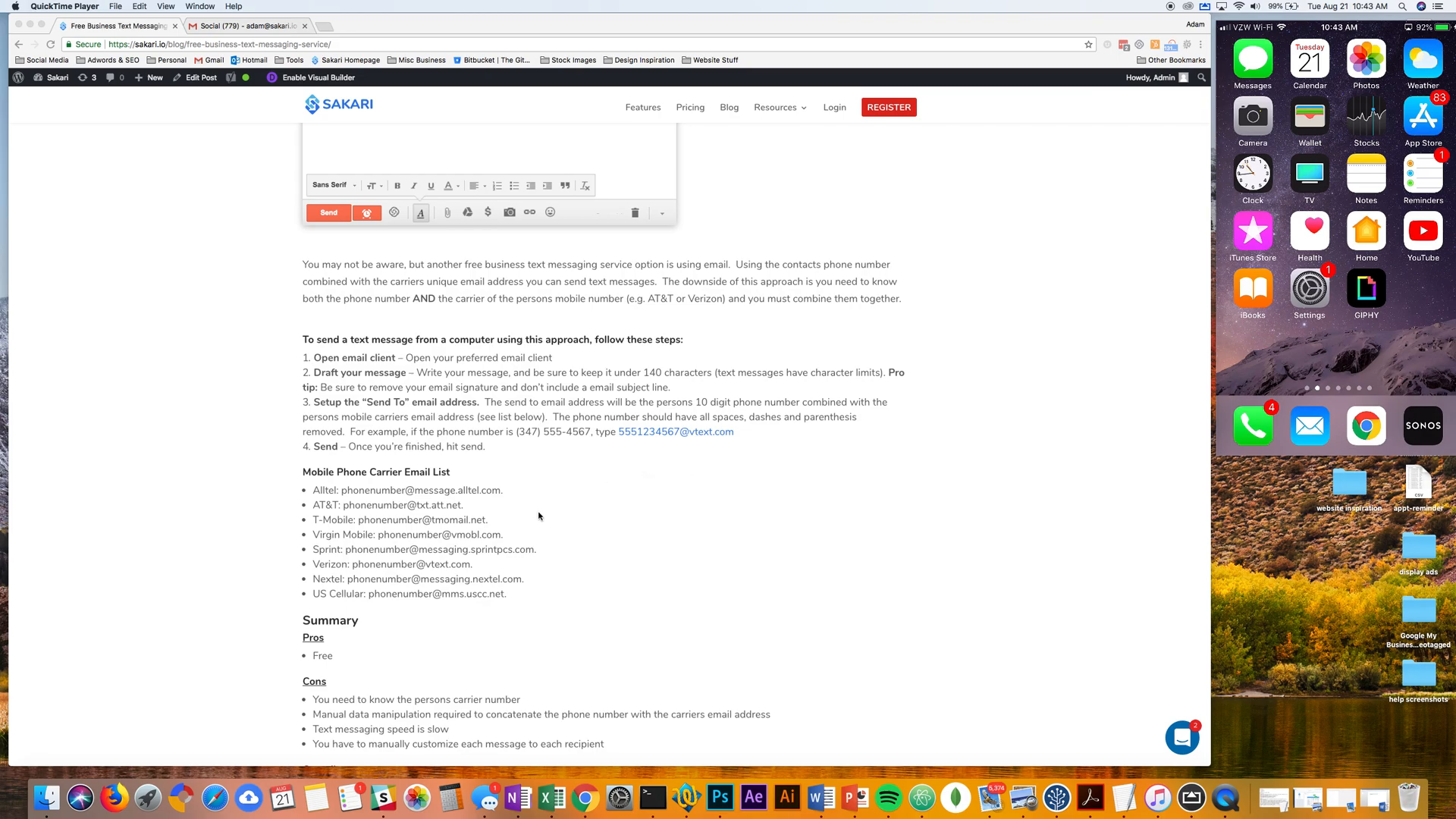
mouse_move(424, 486)
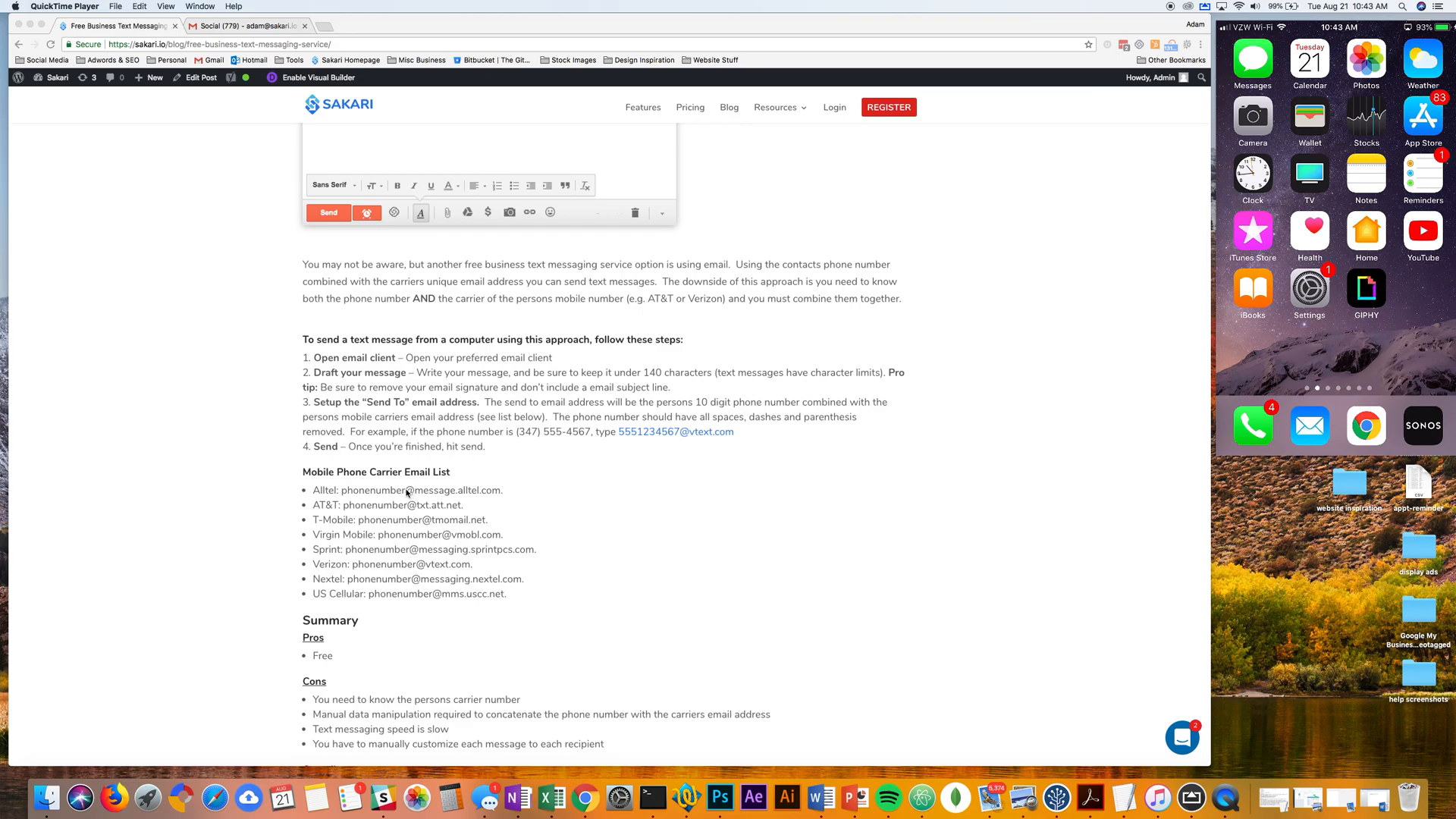
mouse_move(506, 499)
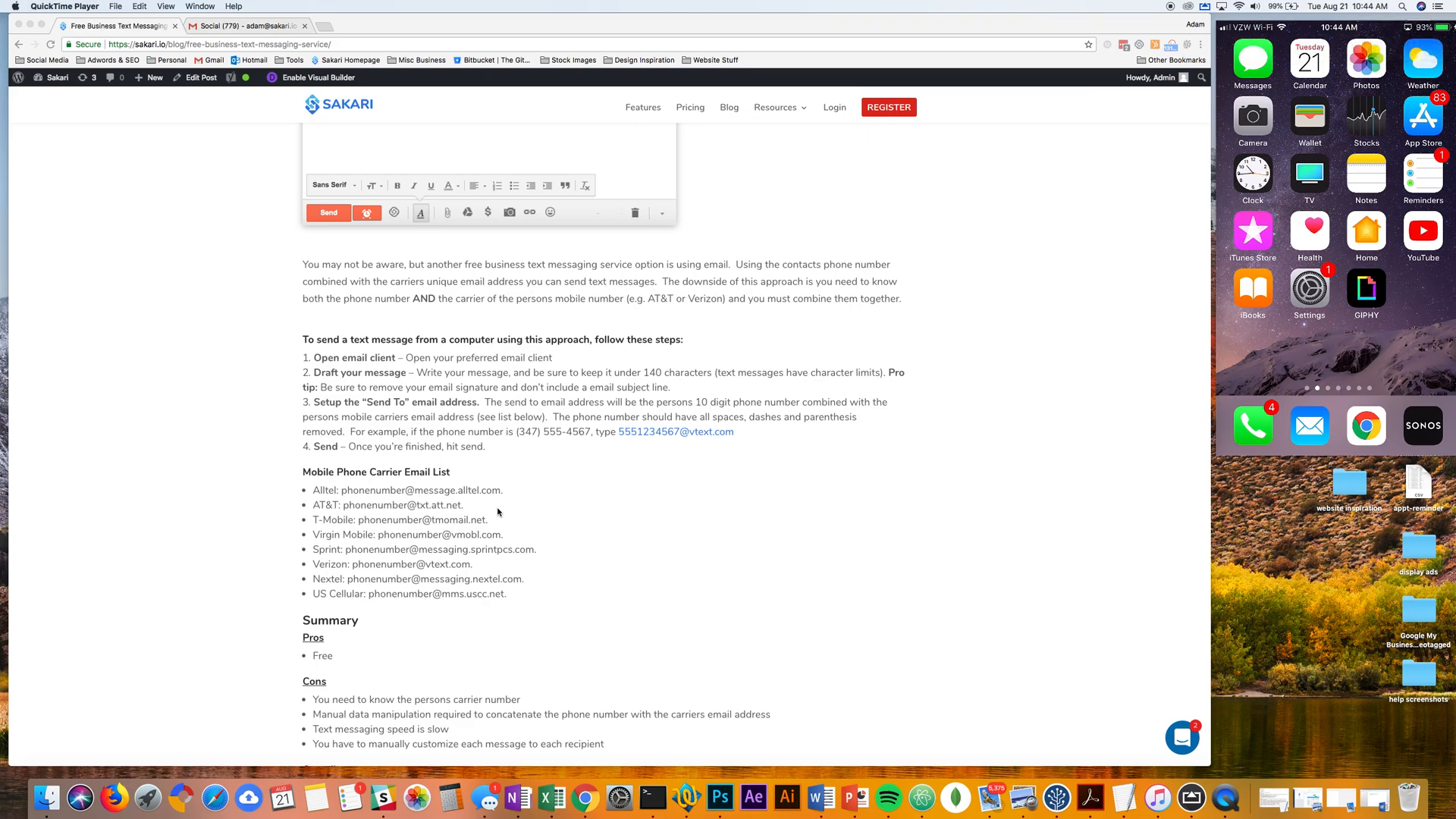
mouse_move(534, 591)
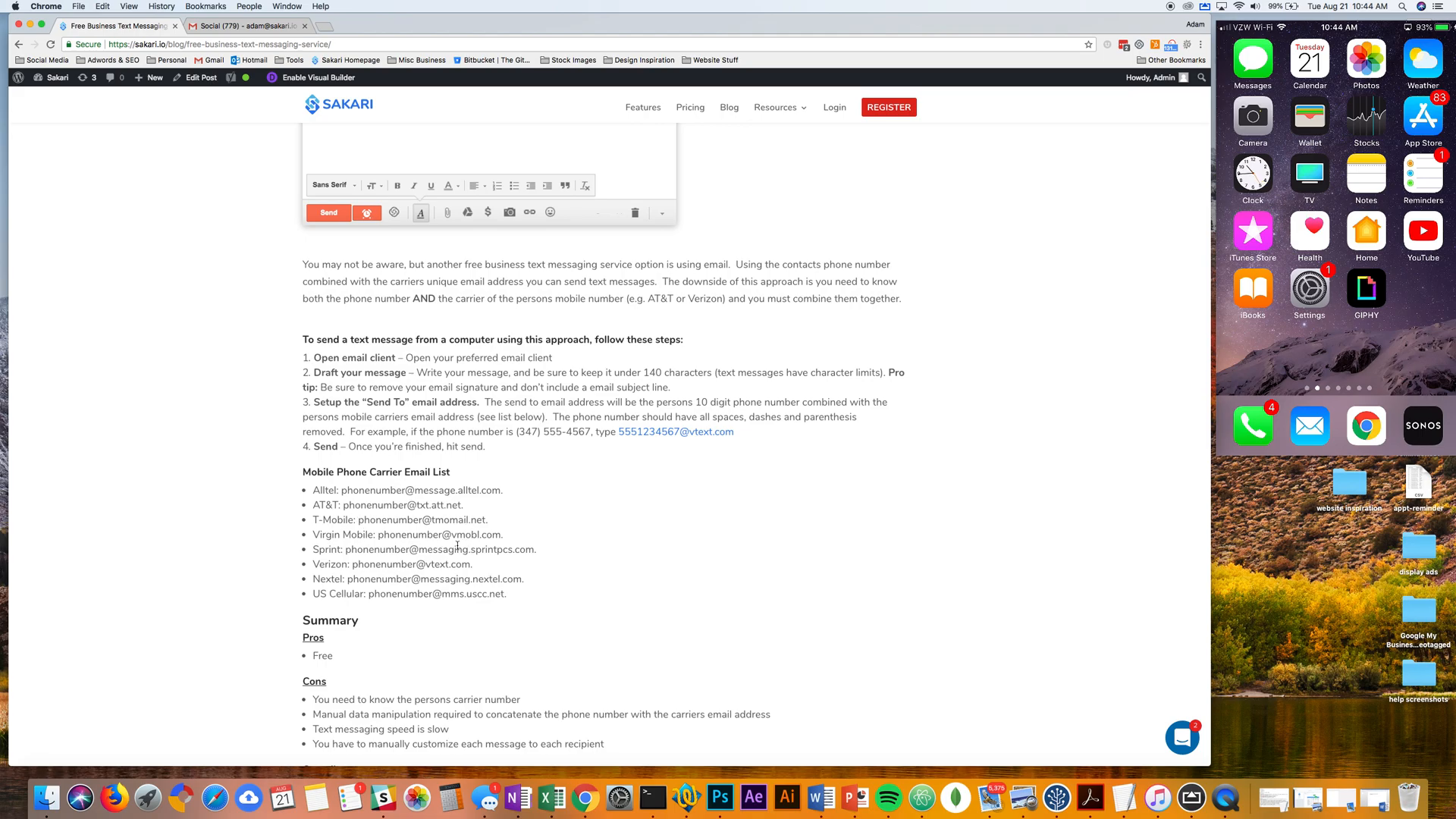
mouse_move(341, 370)
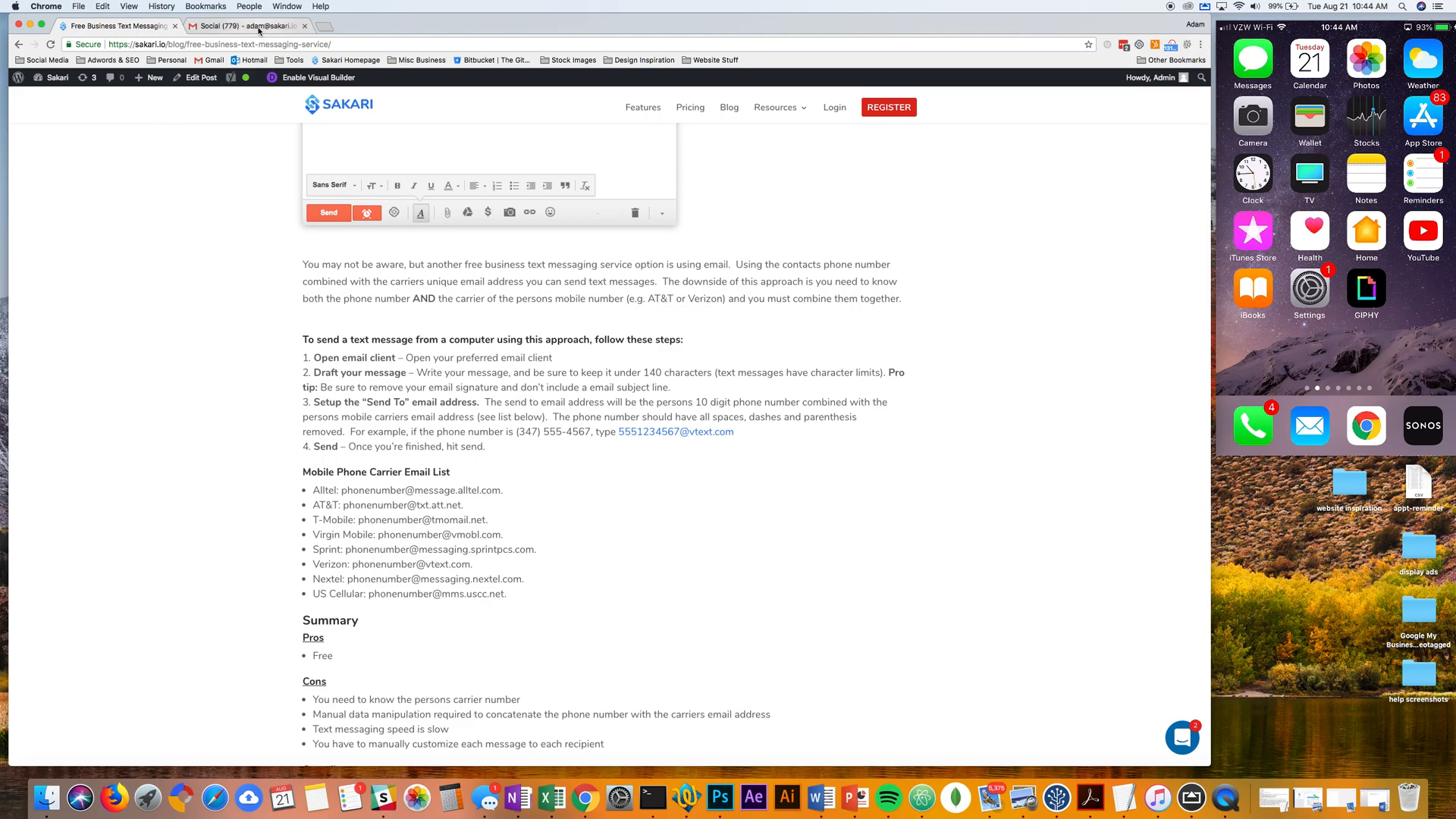
click(246, 26)
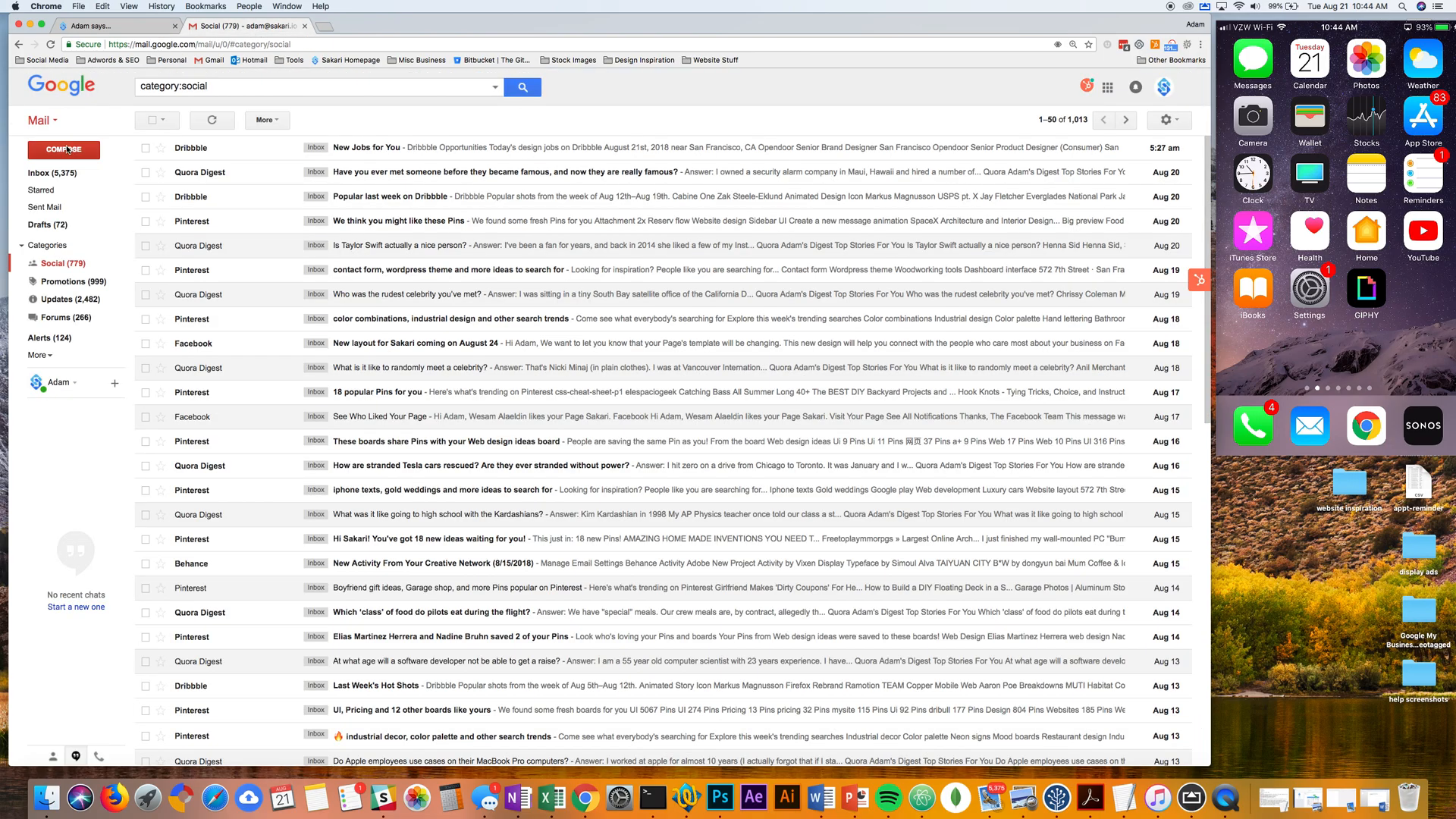
click(62, 150)
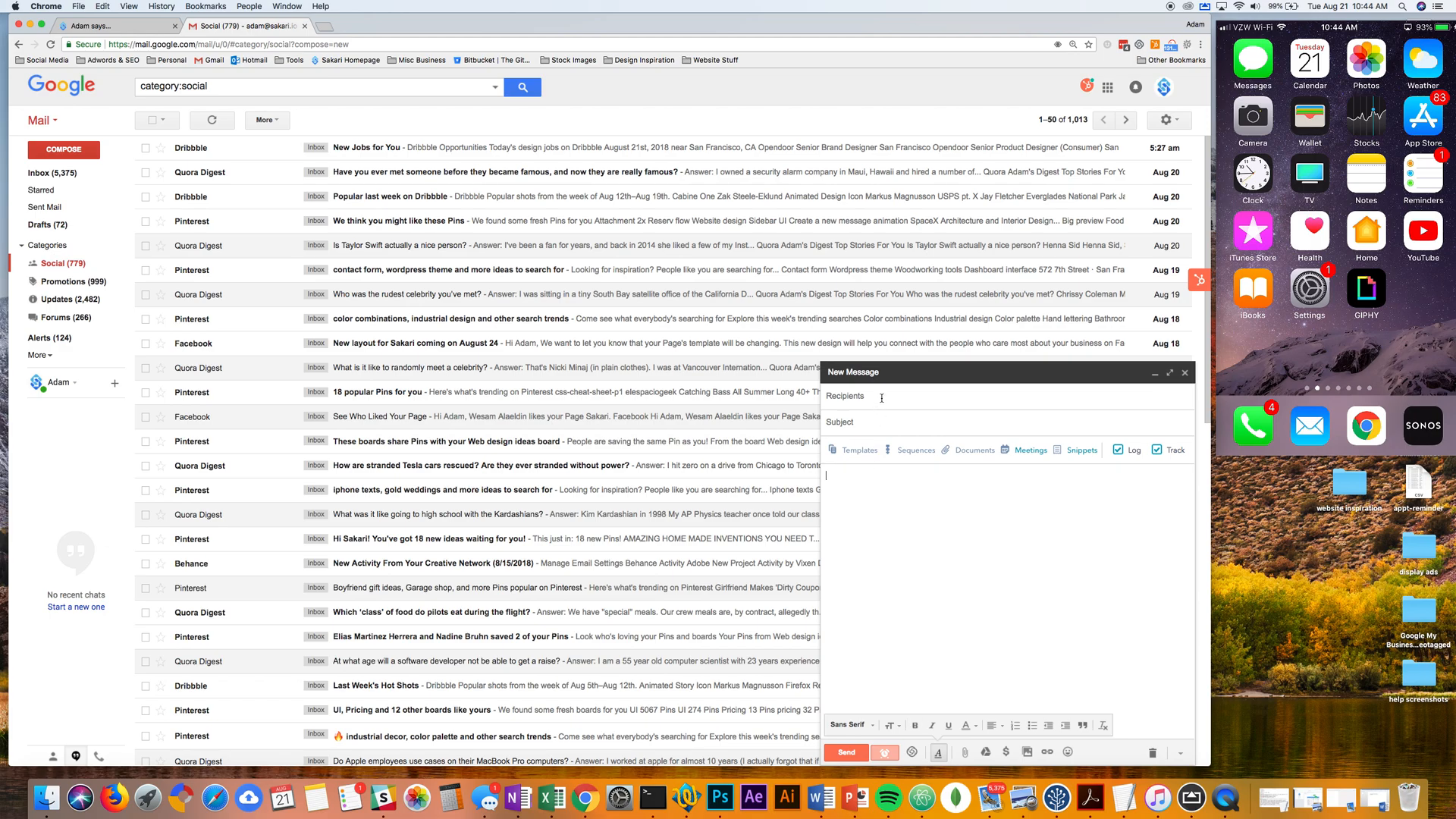
click(844, 396)
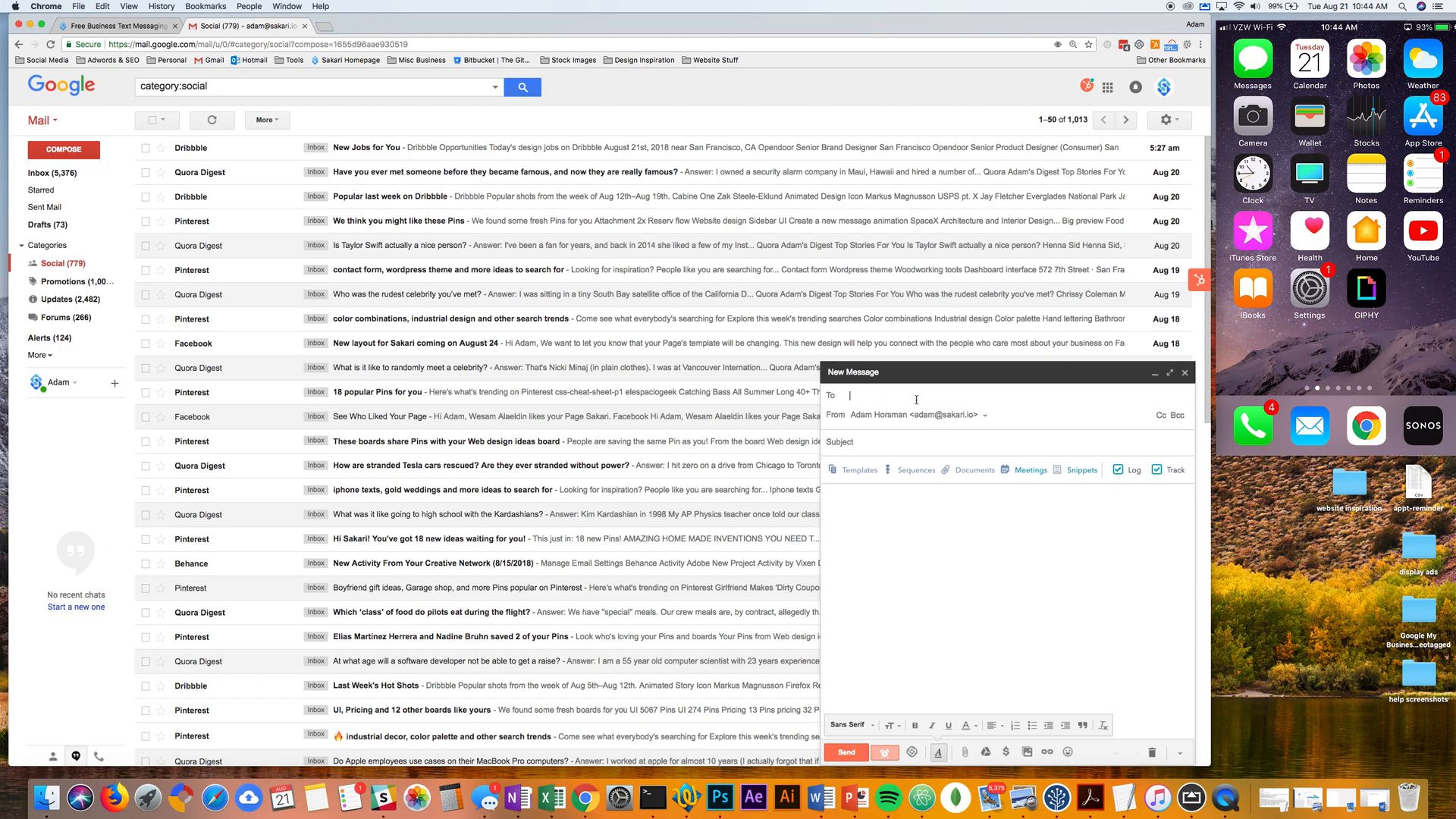
text(415)
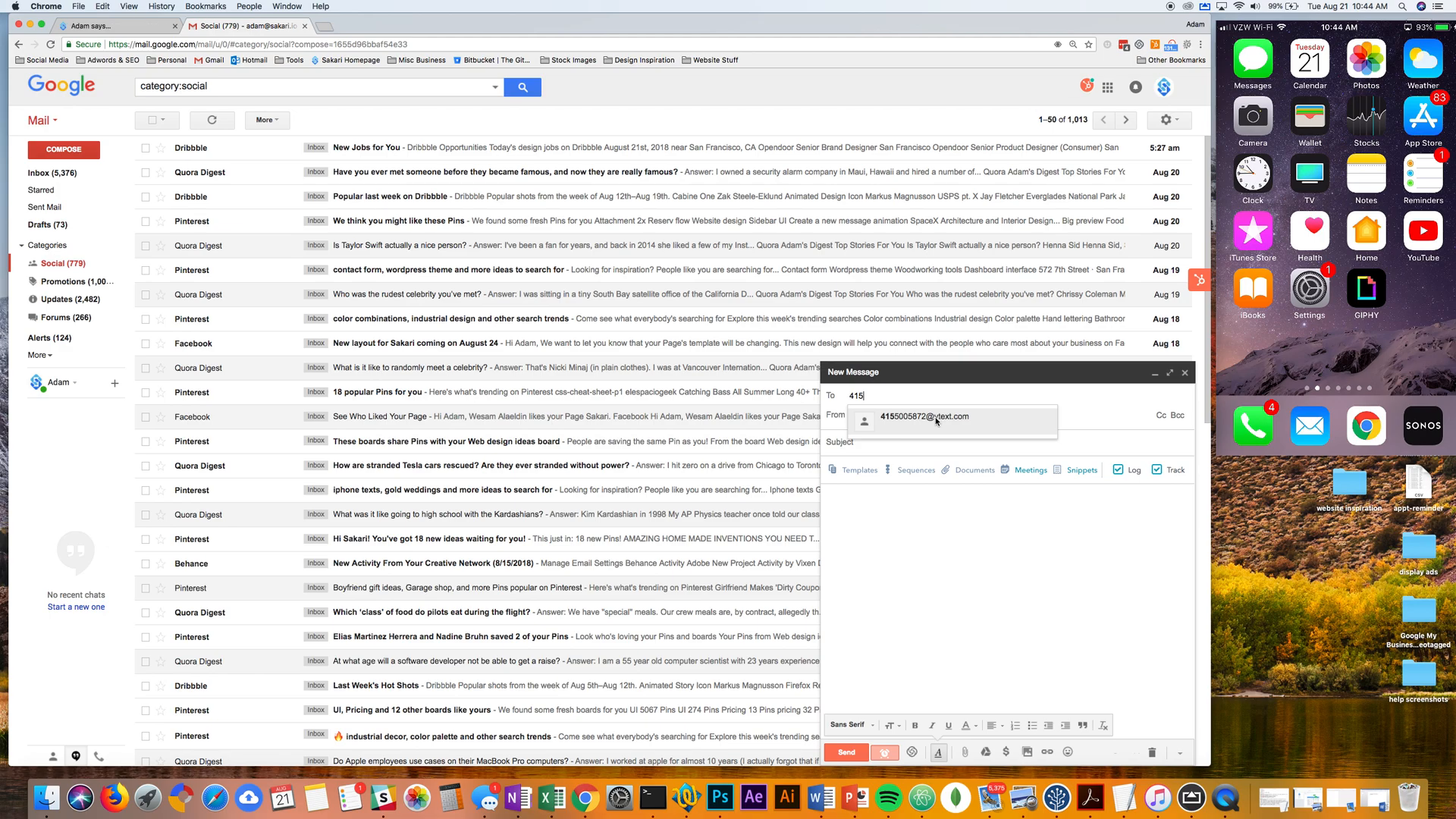
click(925, 417)
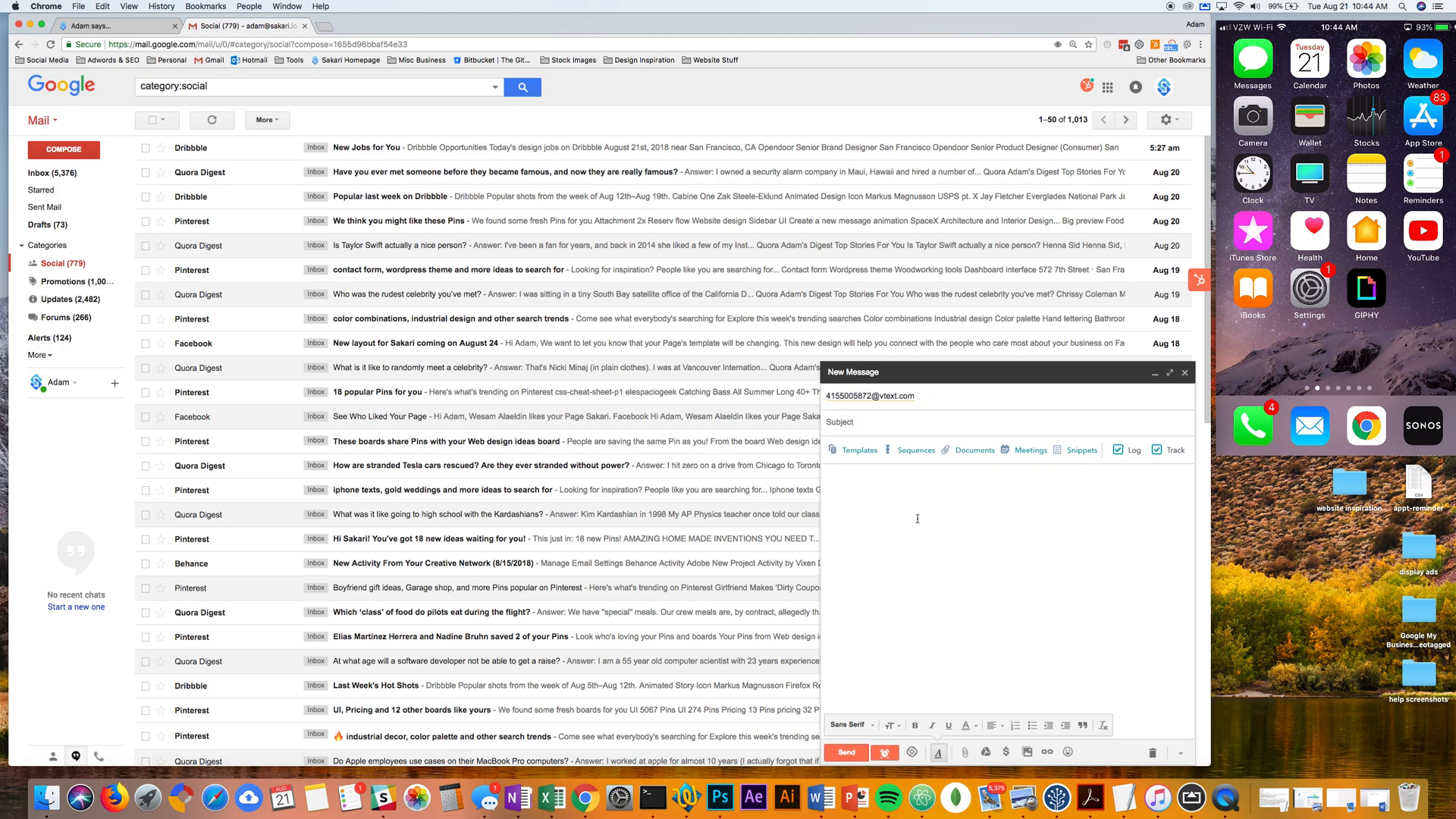
Step: Send the body 'This is a test message' so it arrives as a text on the phone
text(This is a t)
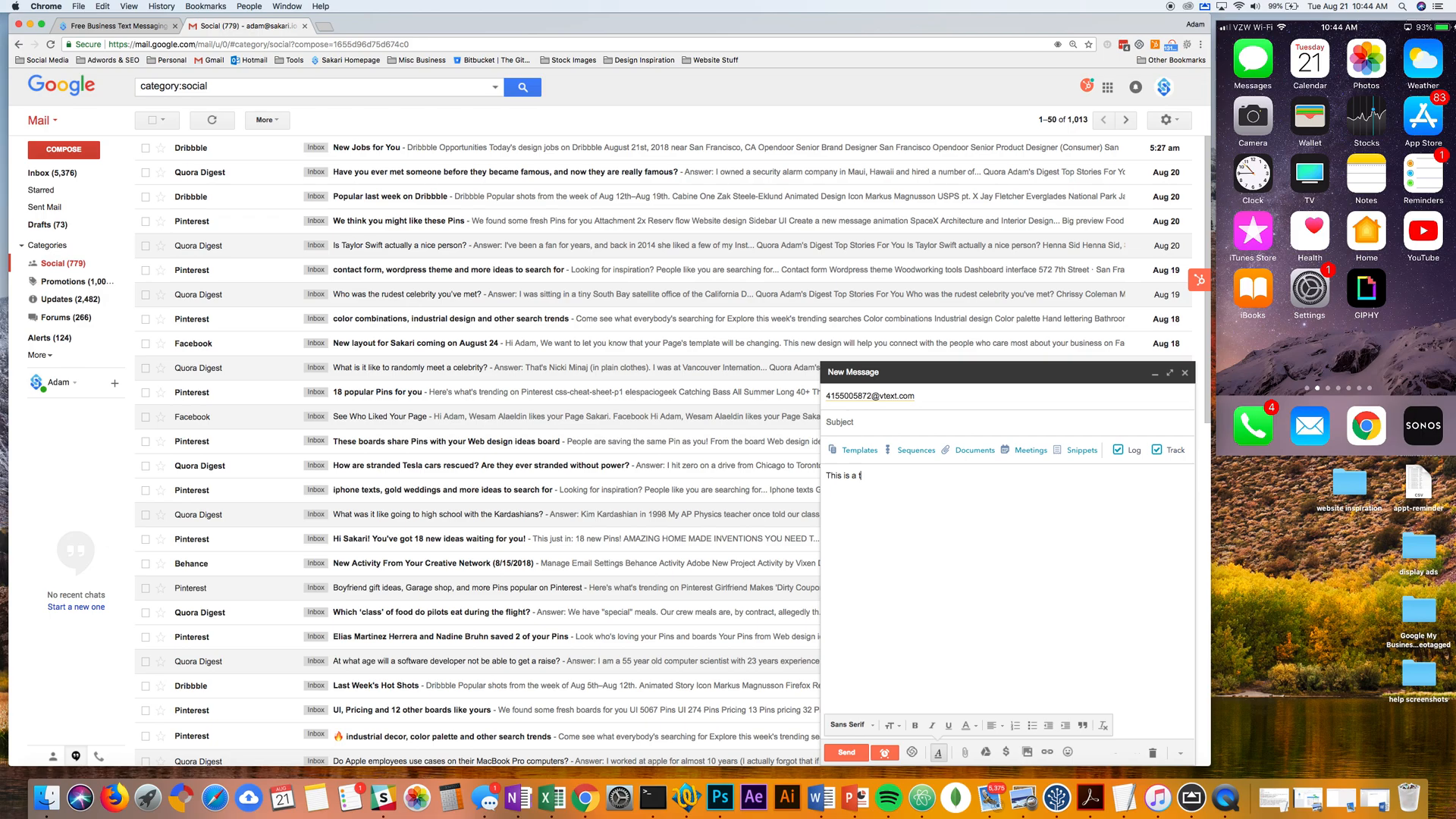
text(est message.)
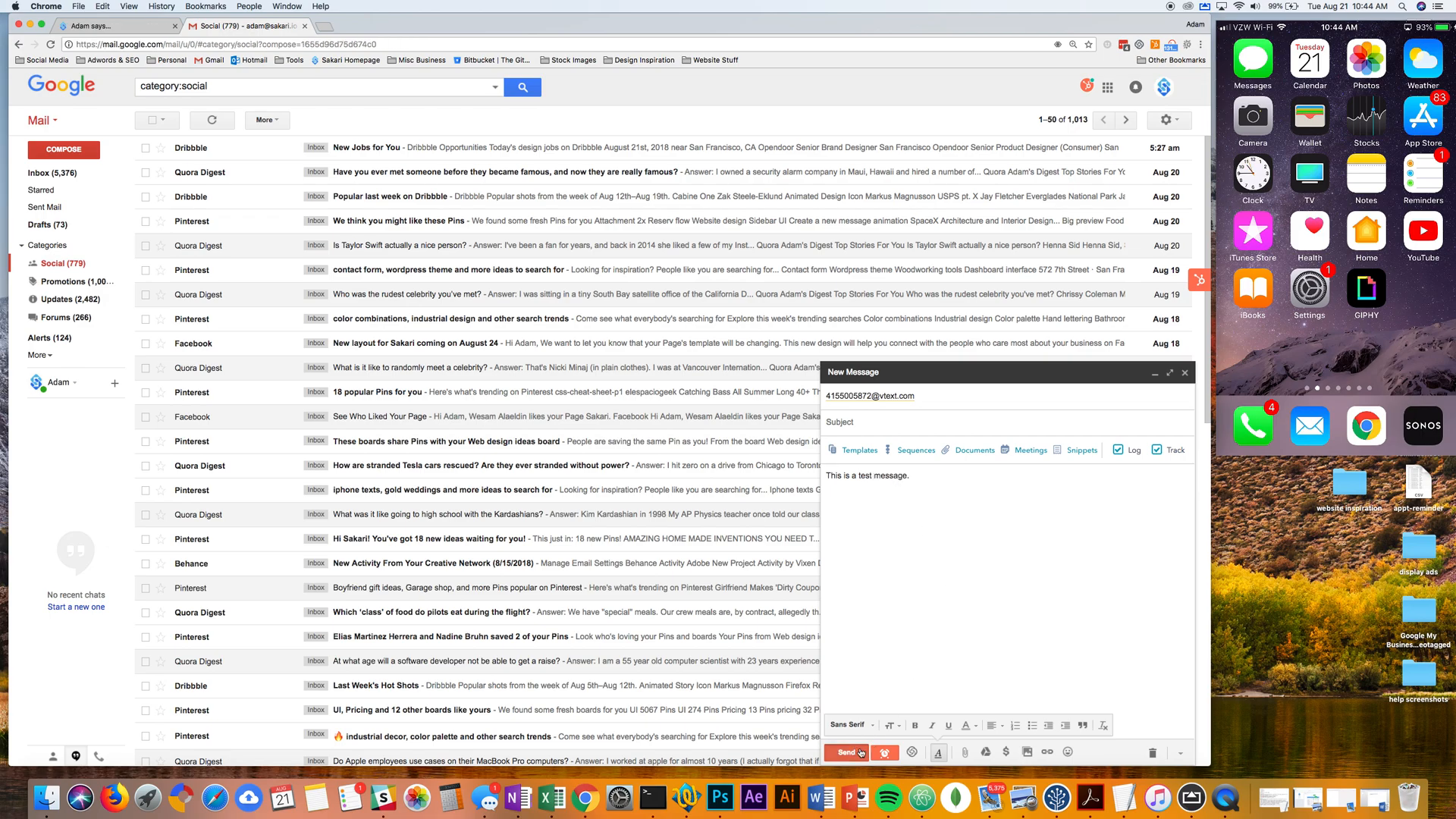
click(846, 752)
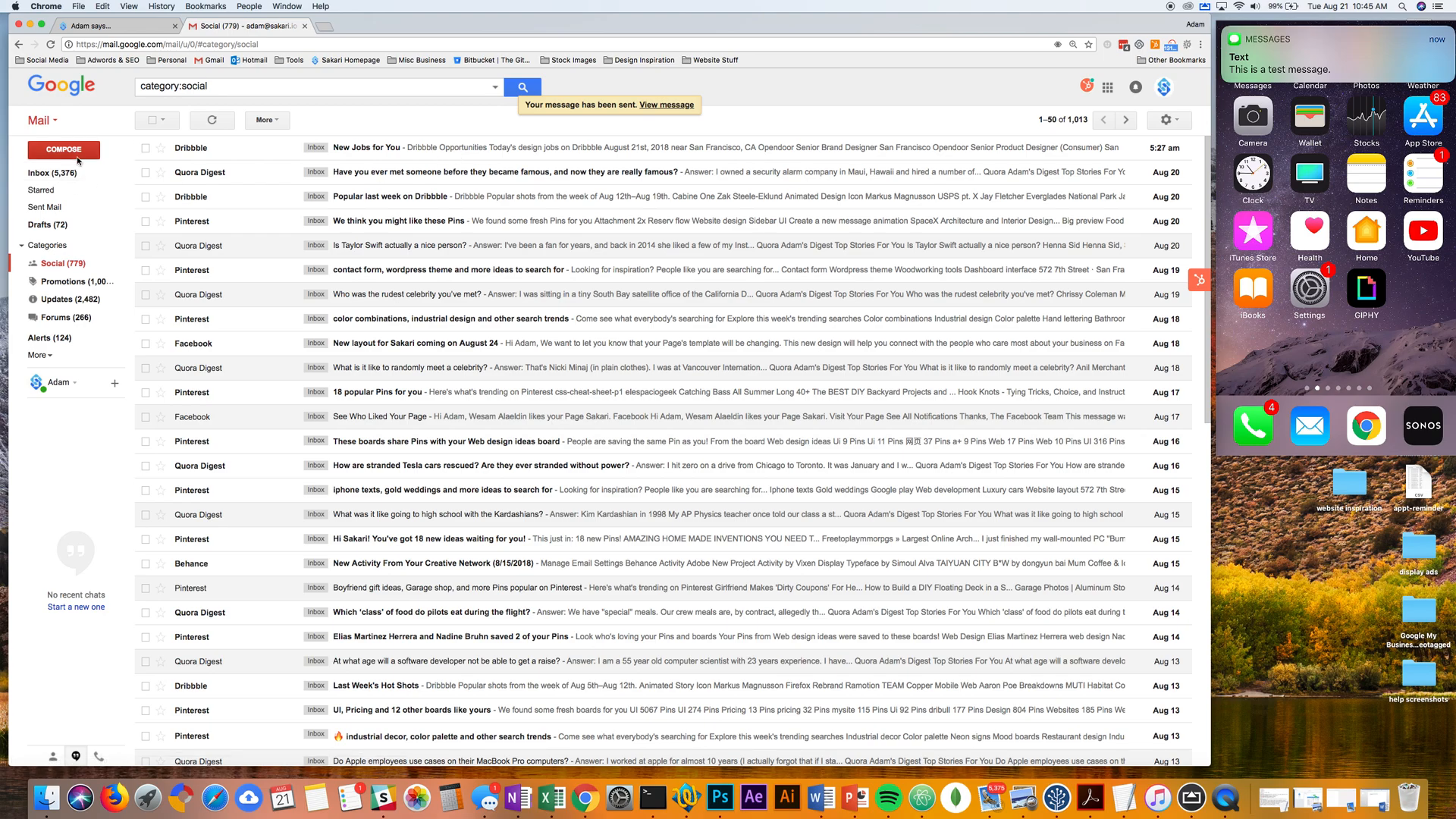
click(62, 150)
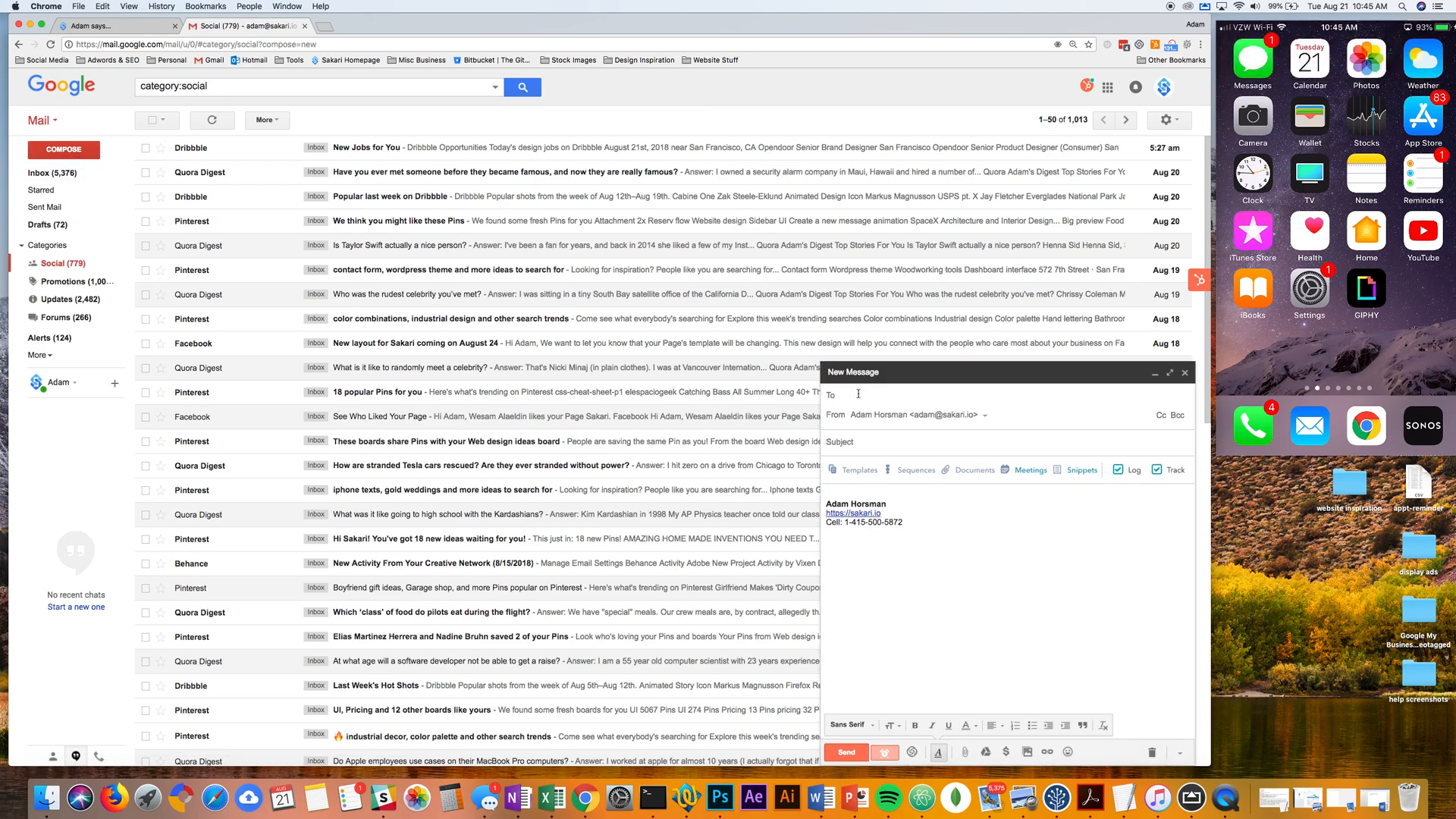
text(4)
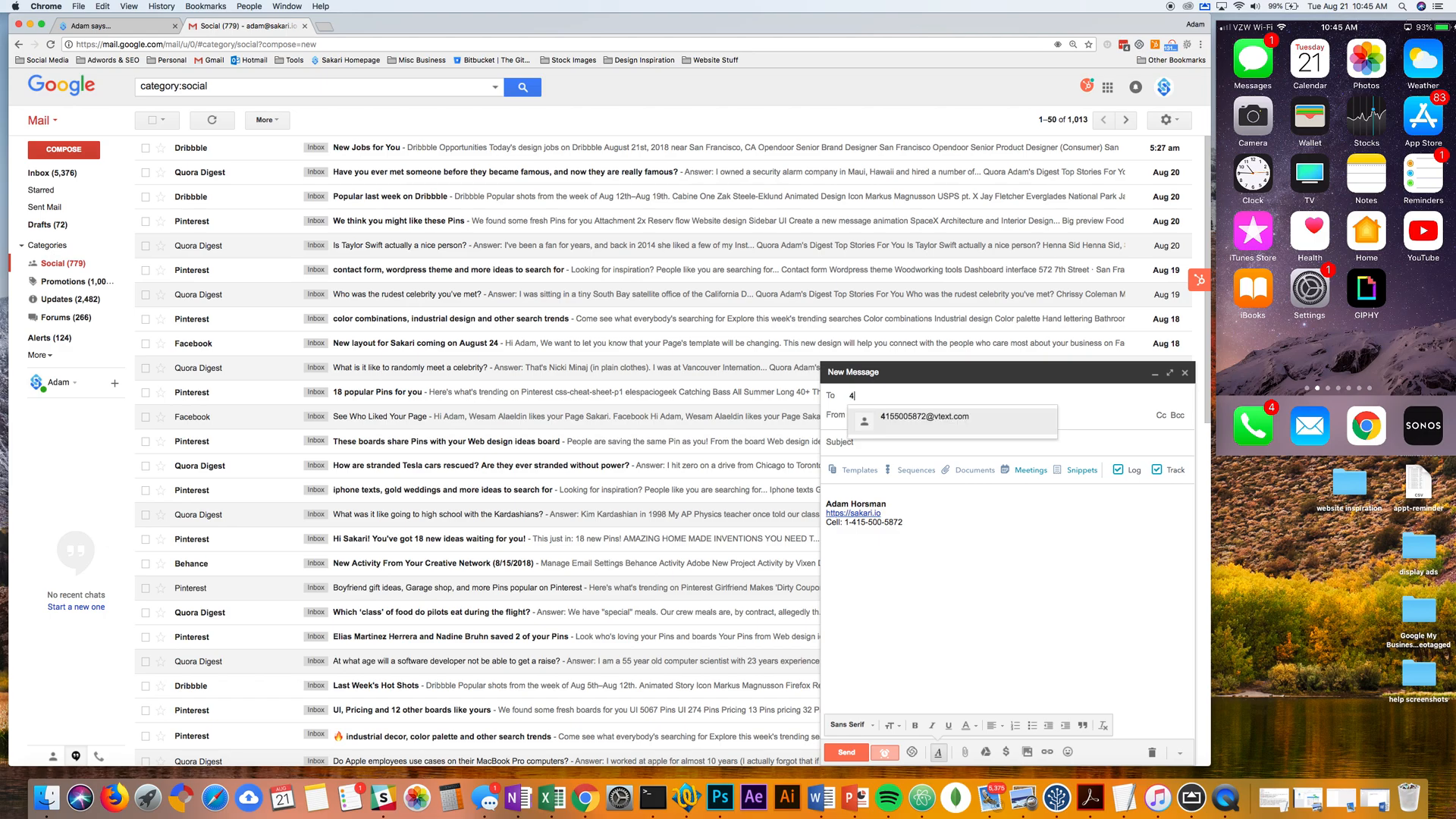
click(924, 416)
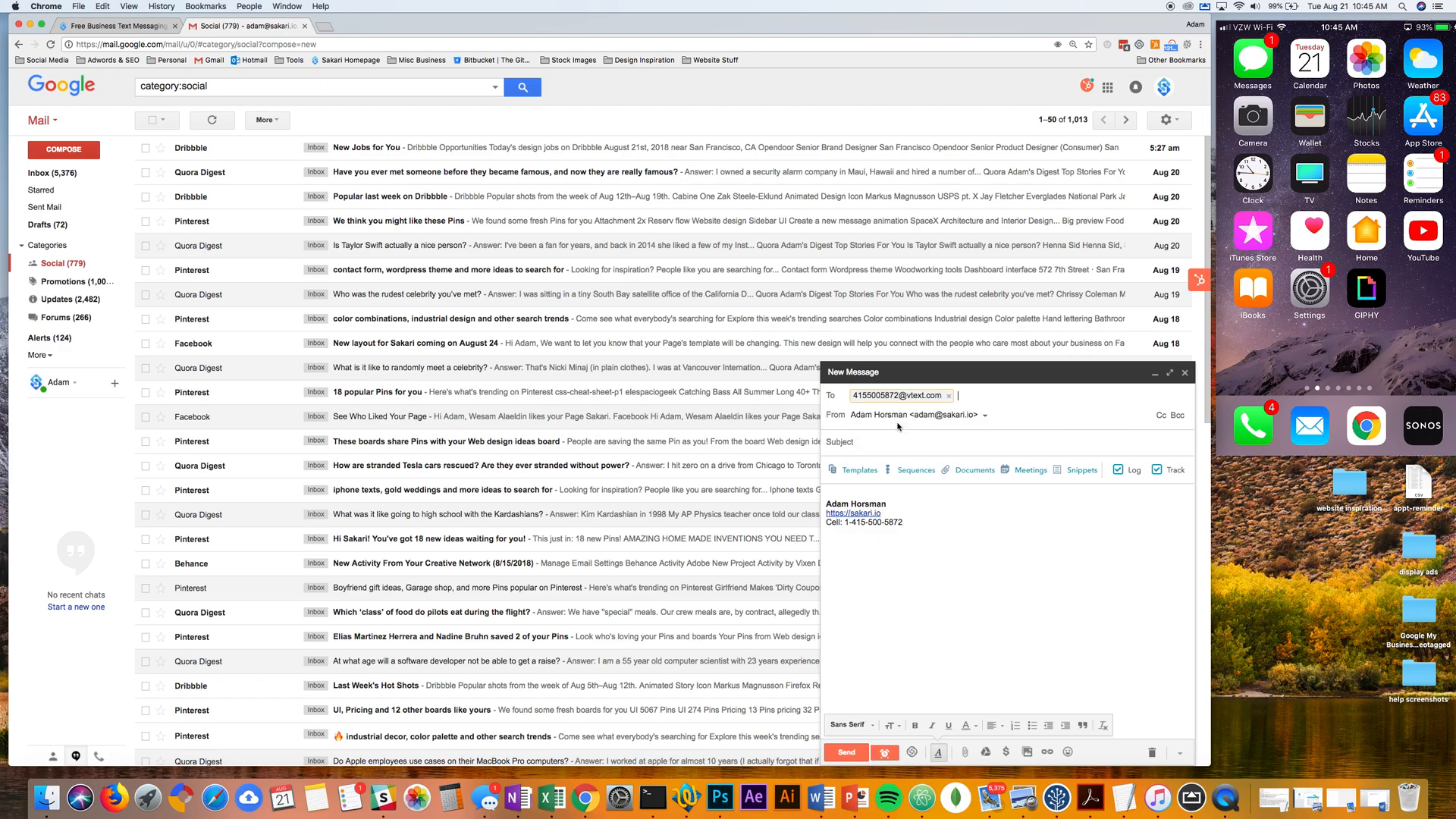
text(347)
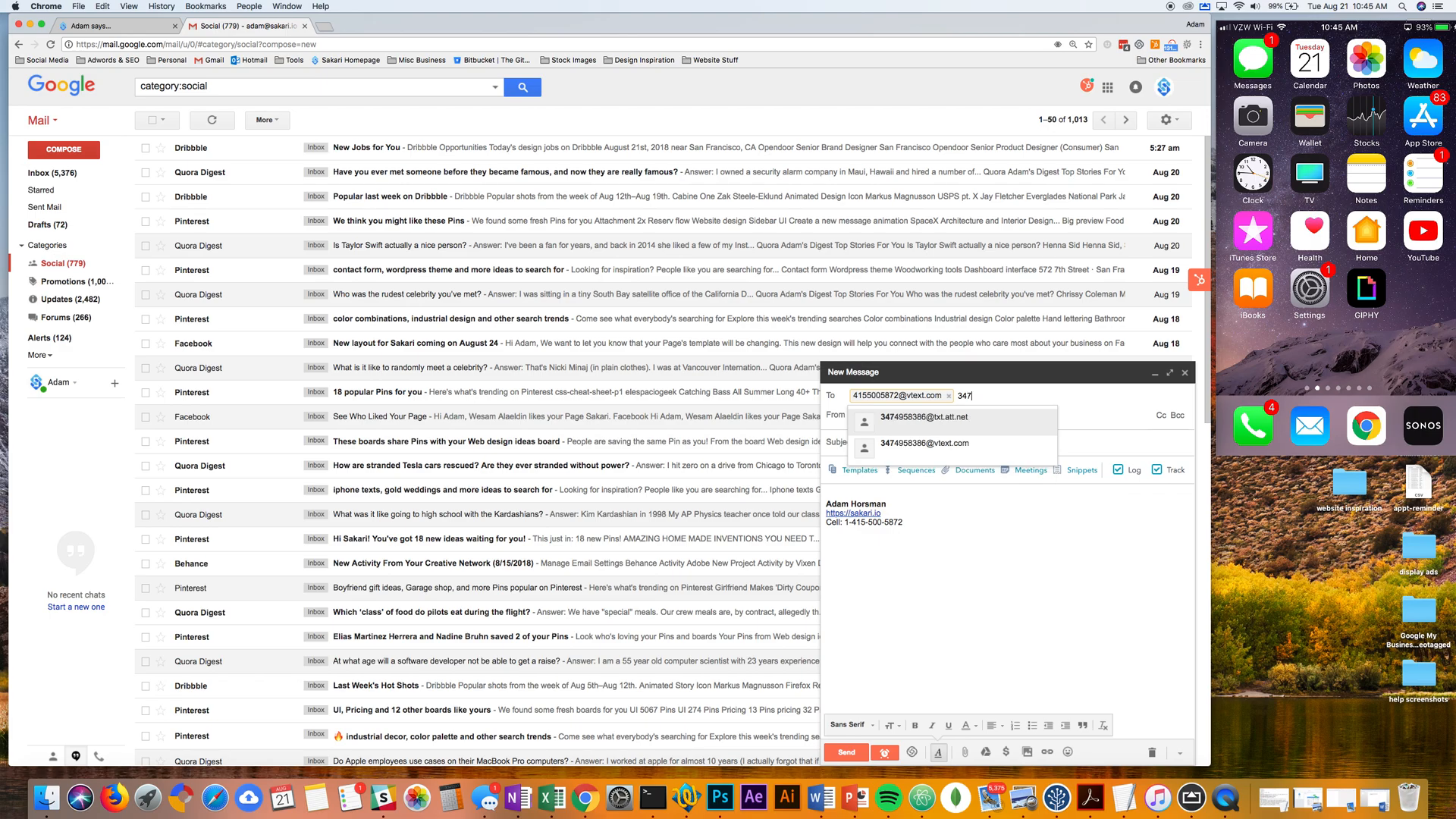
mouse_move(969, 425)
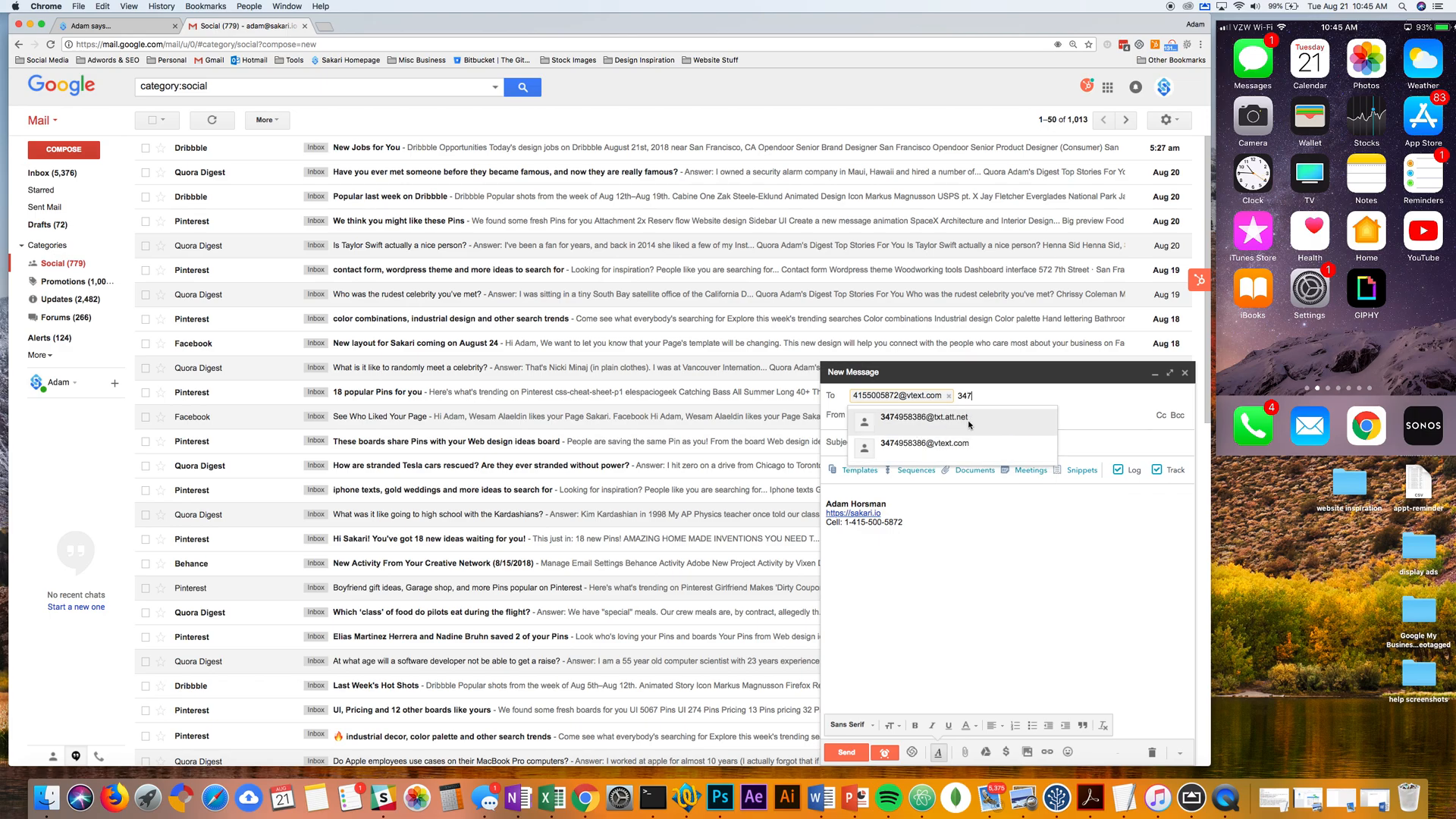
click(923, 416)
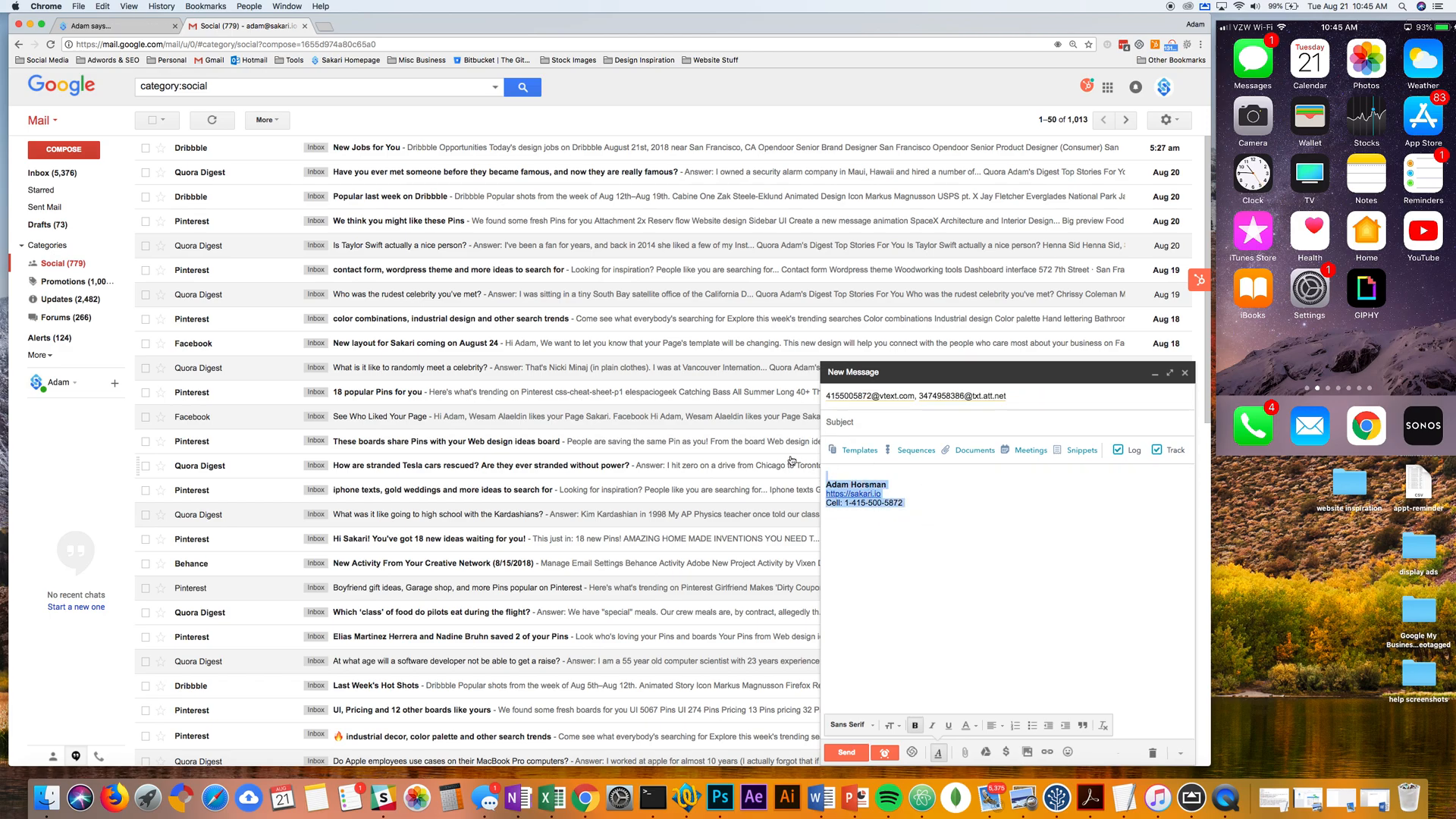
text(This is a test)
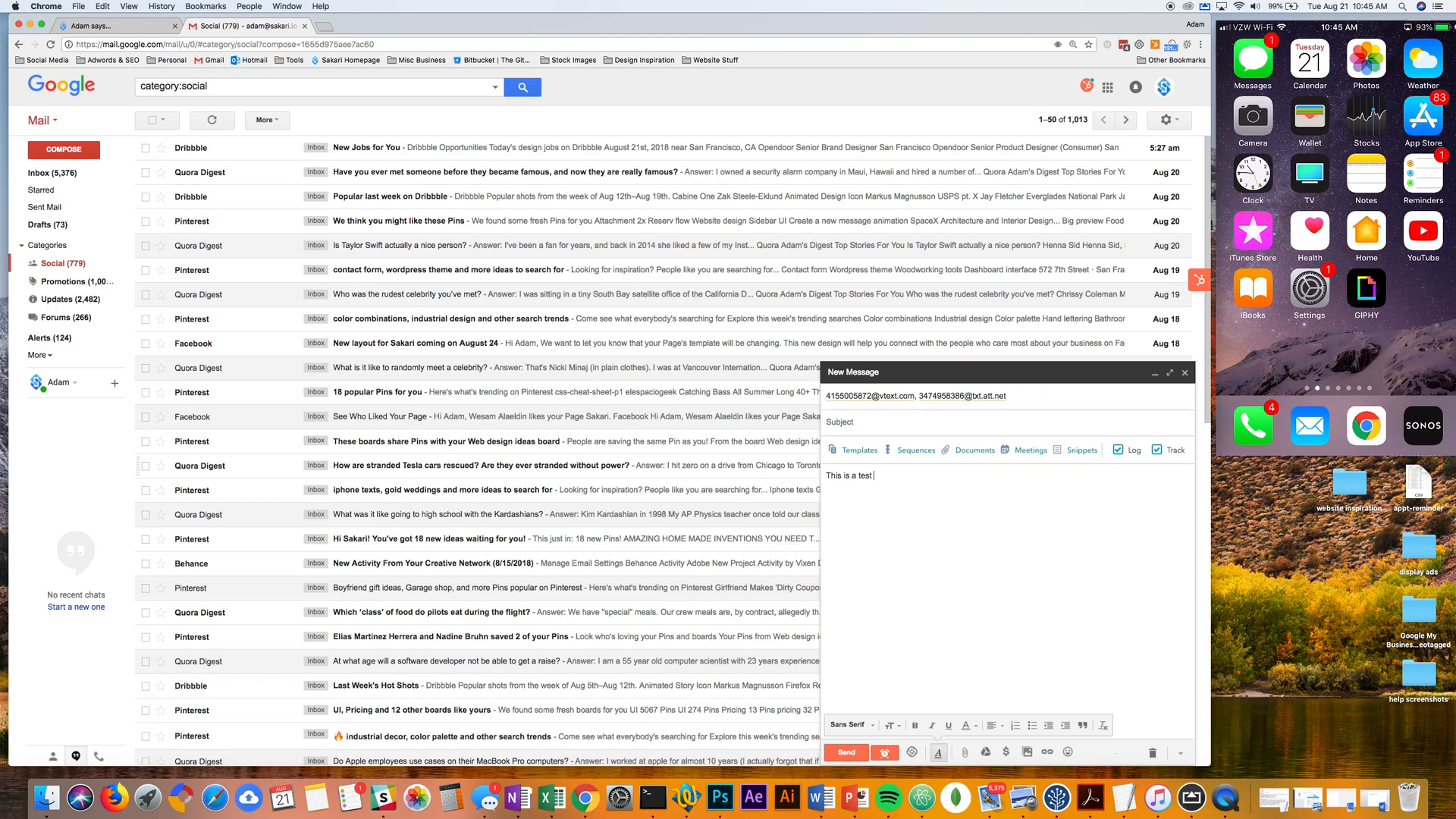
text(message.)
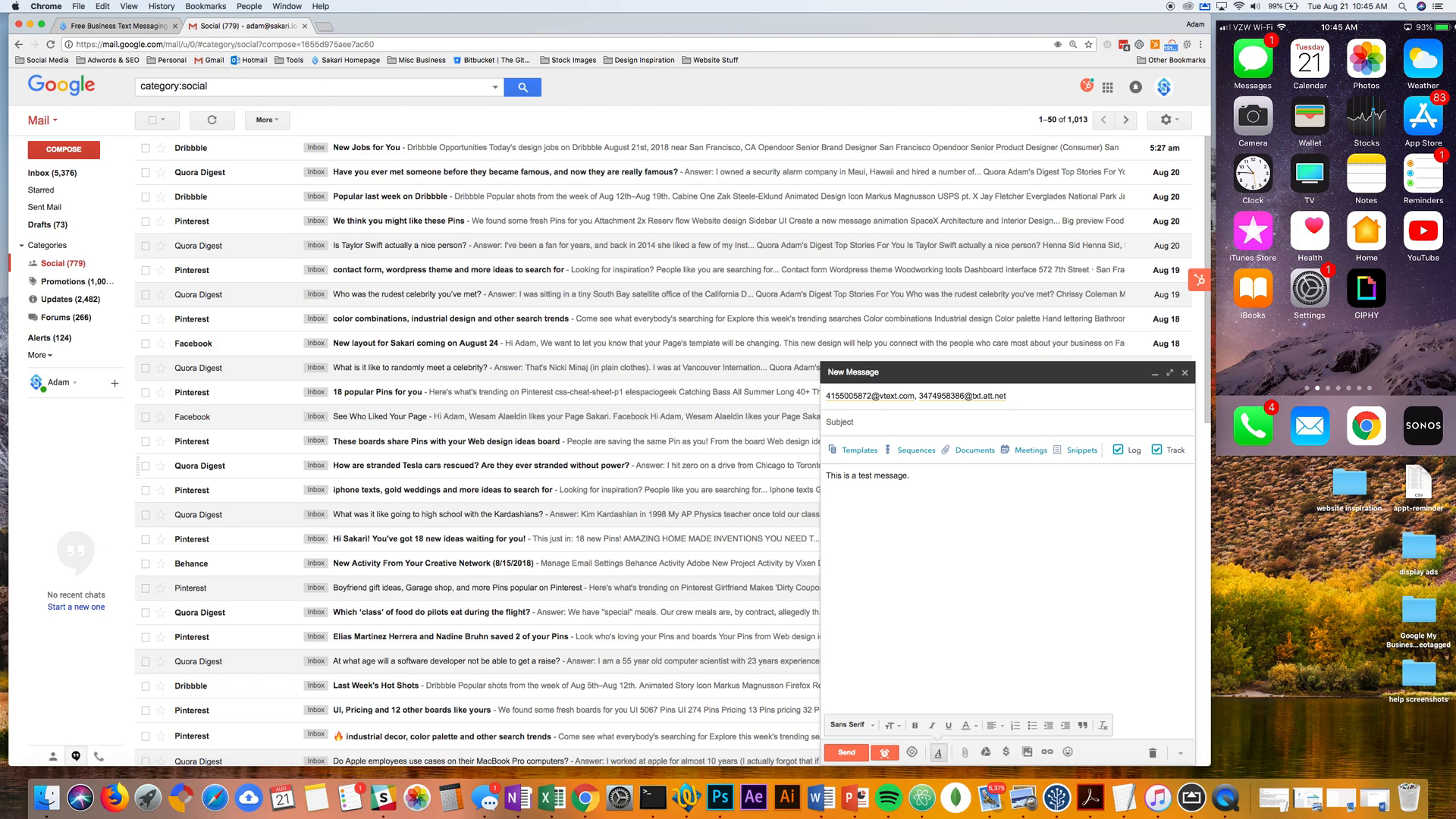
text(www.googl)
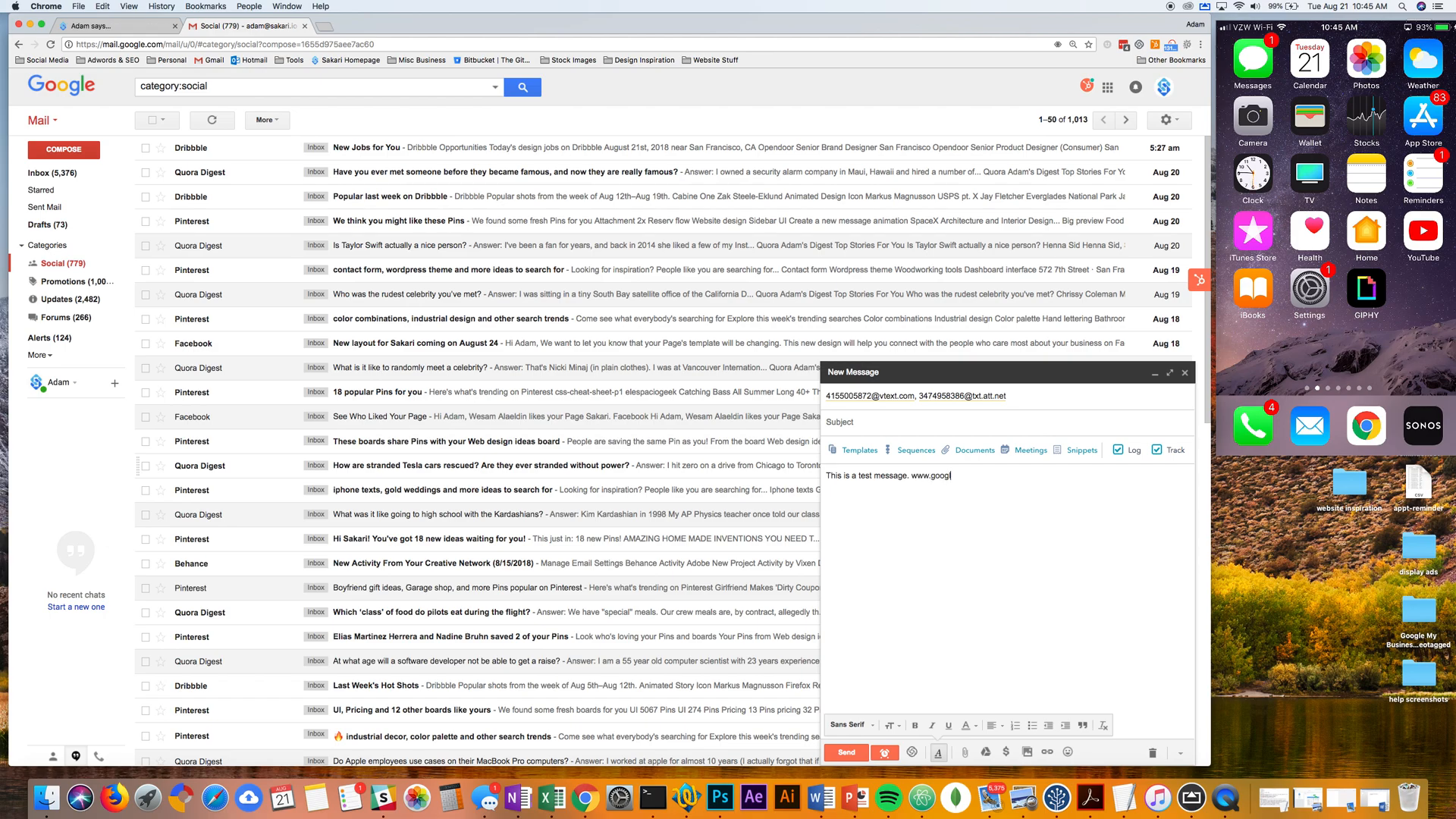
text(le.com)
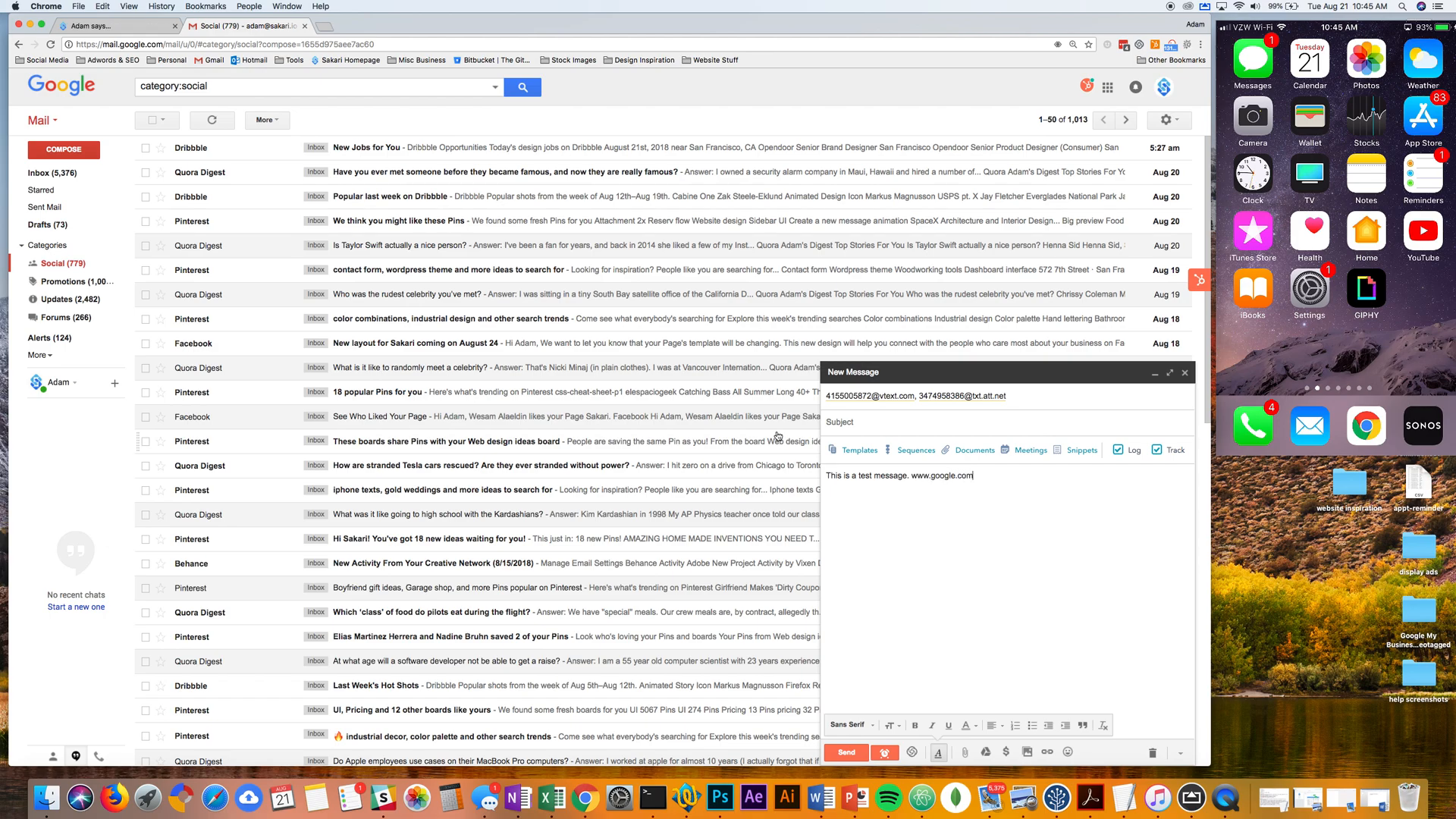
click(844, 752)
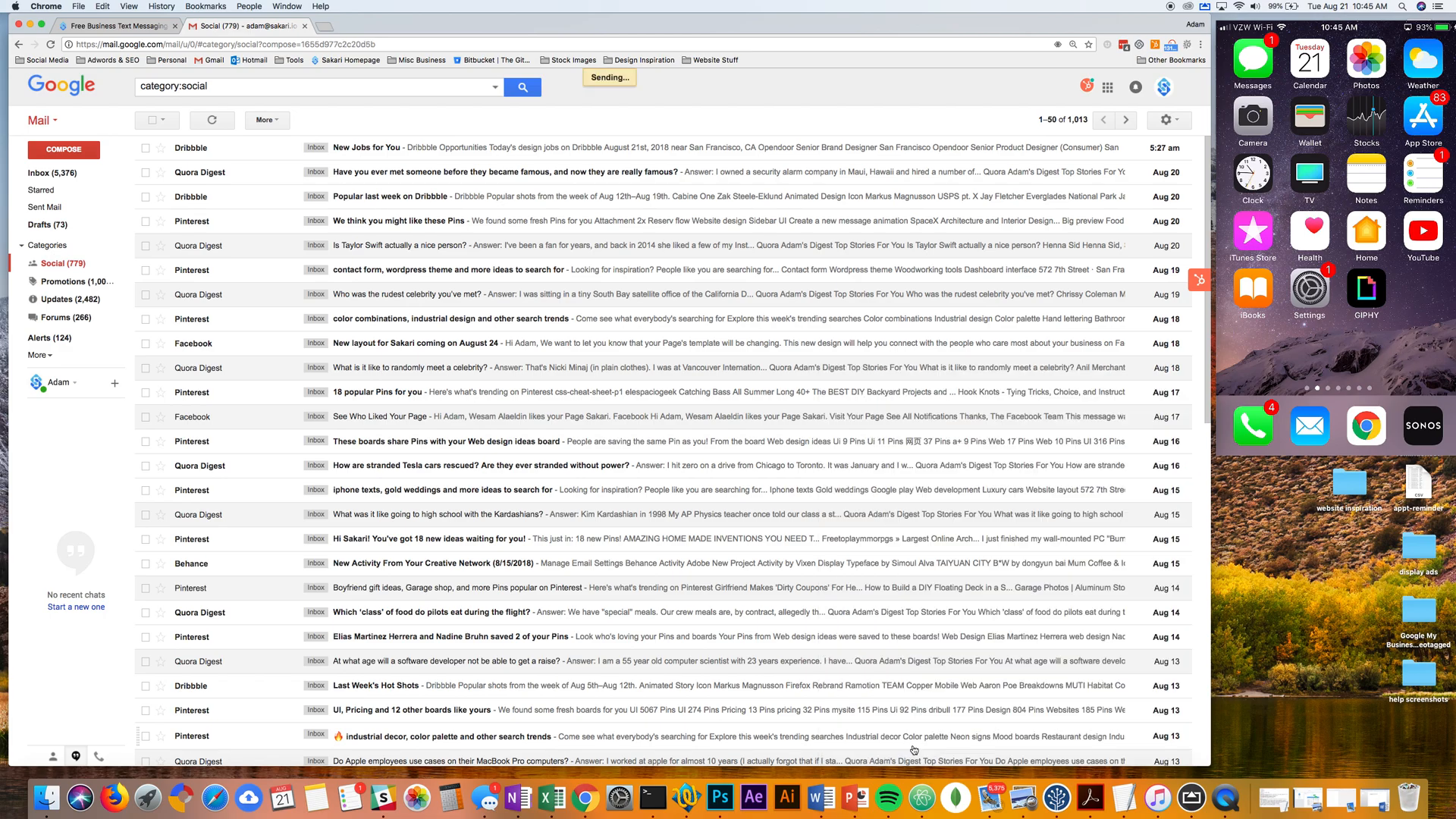